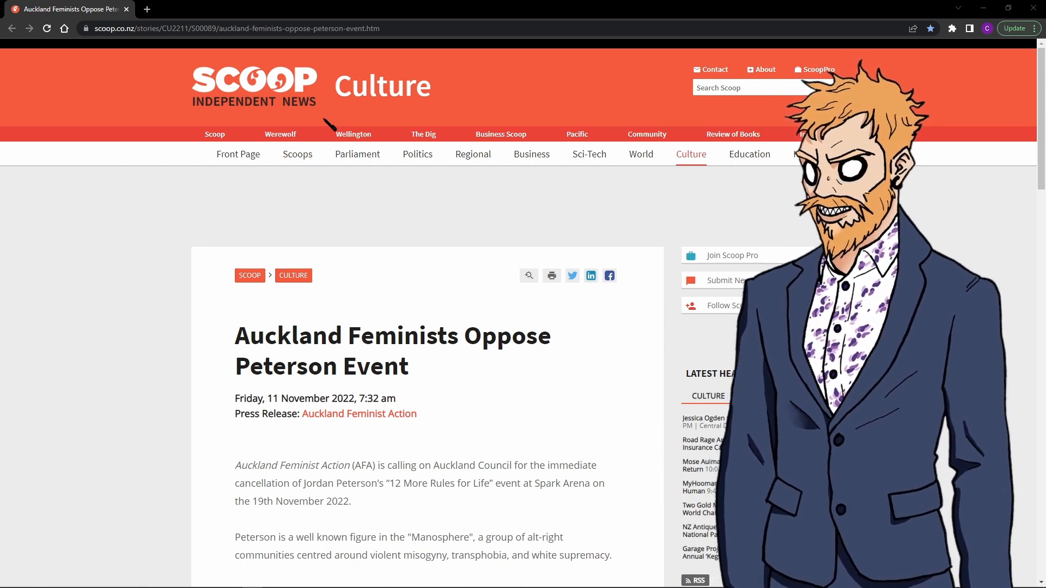
Scroll the Scoop press release down to the Moncrief-Spittle [2019] NZHC 2828 judgment citation.
{"action": "scroll", "scroll_direction": "down", "scroll_amount": 3}
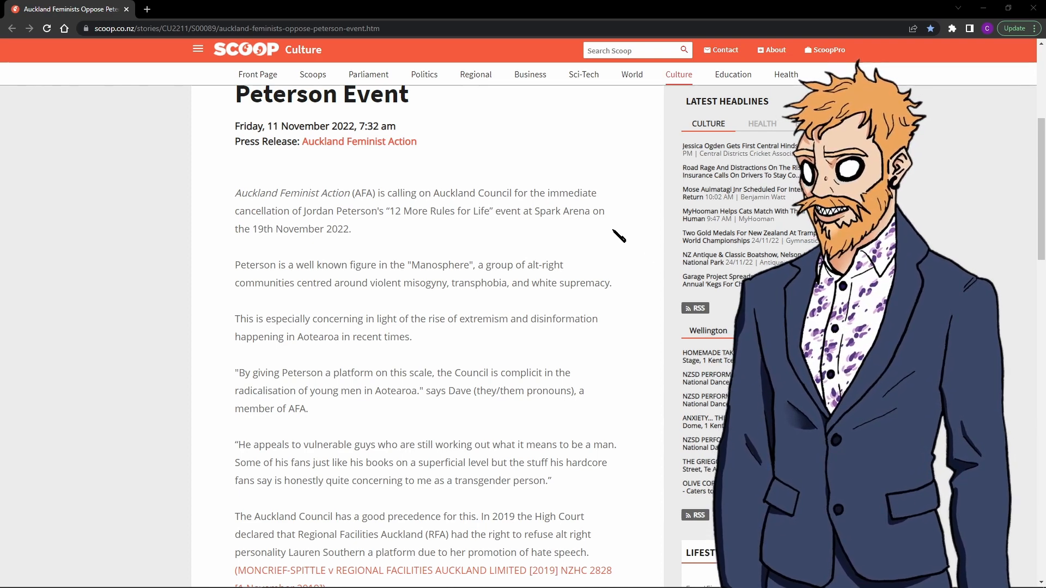
{"action": "scroll", "scroll_direction": "down", "scroll_amount": 3}
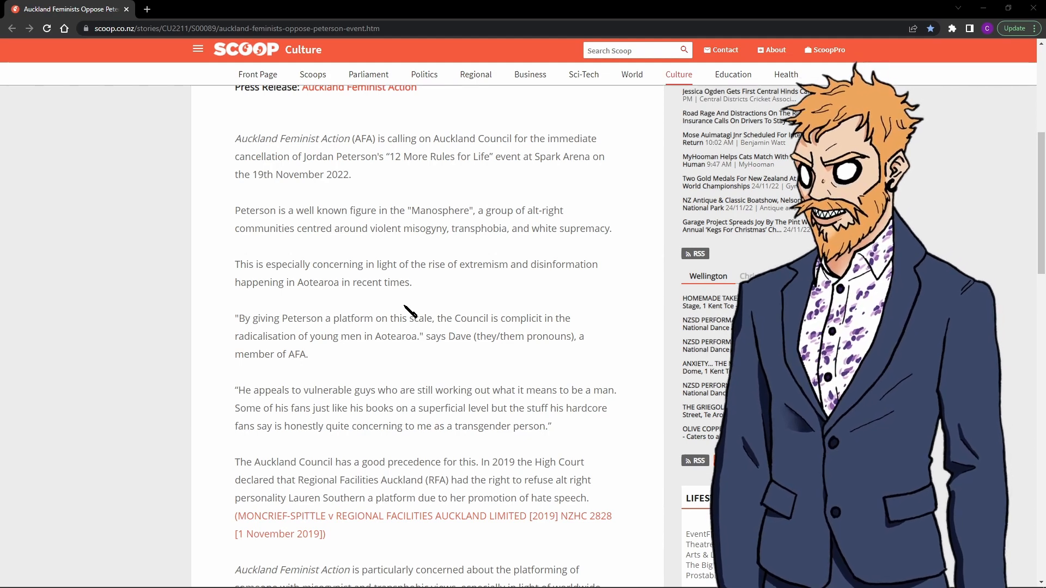
{"action": "scroll", "scroll_direction": "down", "scroll_amount": 3}
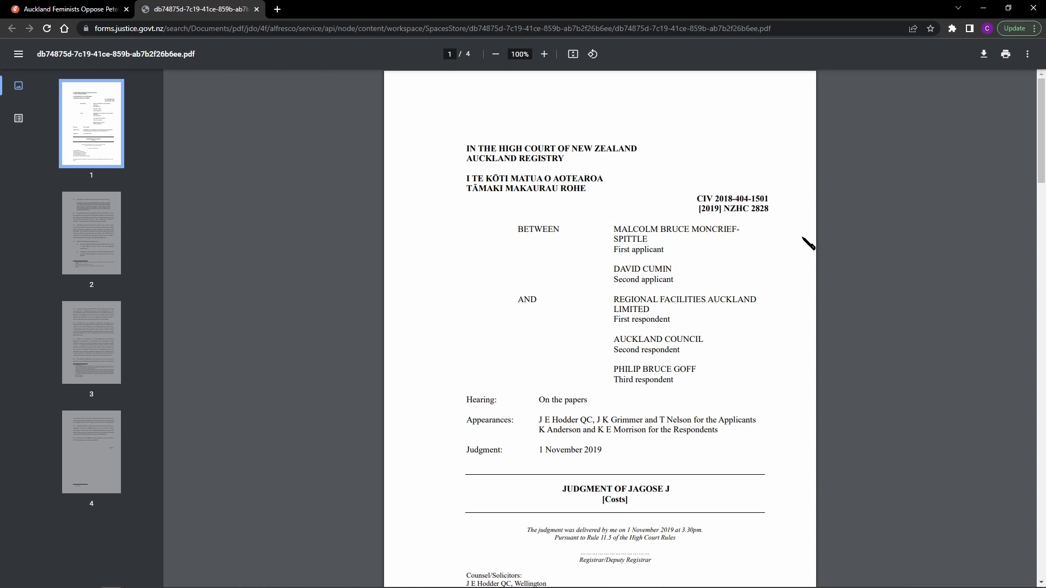
Read the costs judgment PDF through to its final page, then open a blank third tab.
{"action": "scroll", "scroll_direction": "down", "scroll_amount": 3}
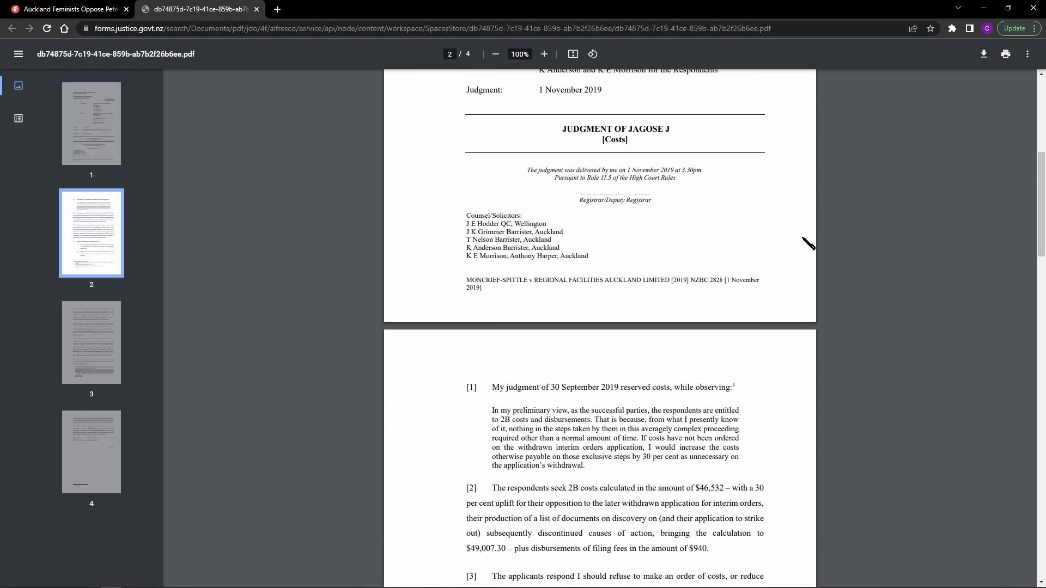
{"action": "scroll", "scroll_direction": "down", "scroll_amount": 3}
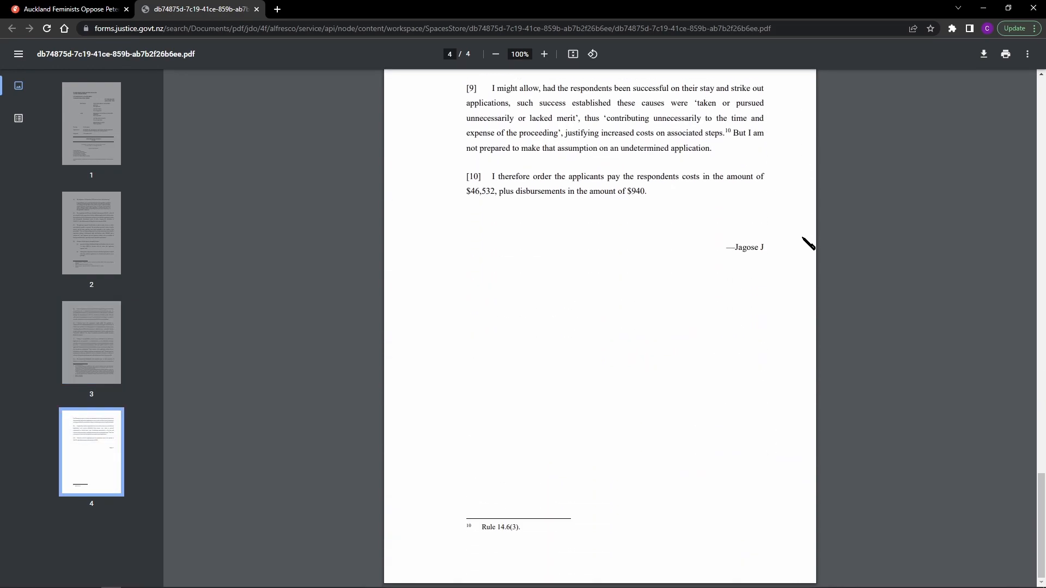
{"action": "left_click", "coordinate": [90, 123]}
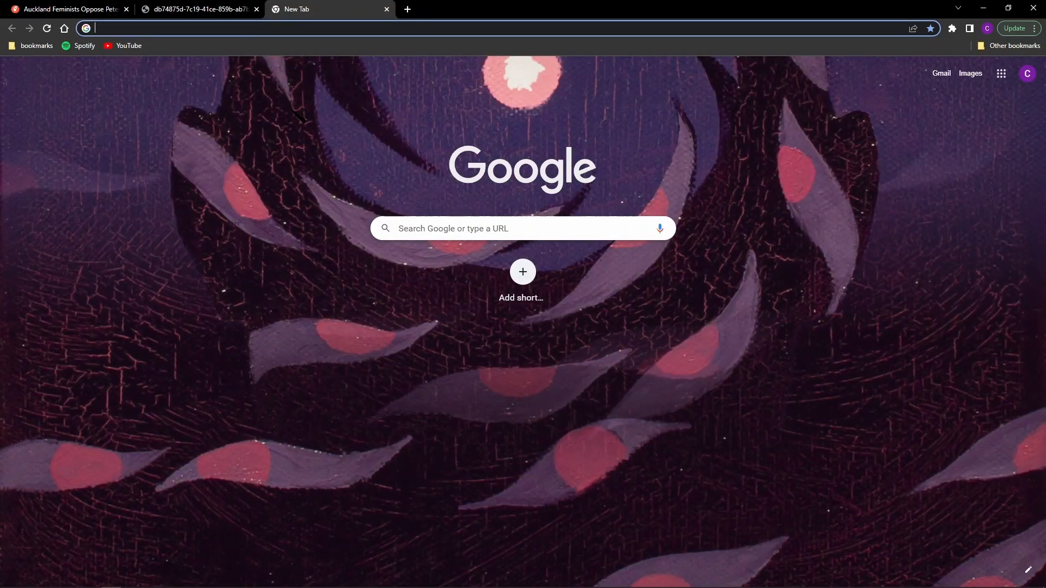
{"action": "type", "text": "MALCOLM BRUCE MONCRIEFSPITTLE"}
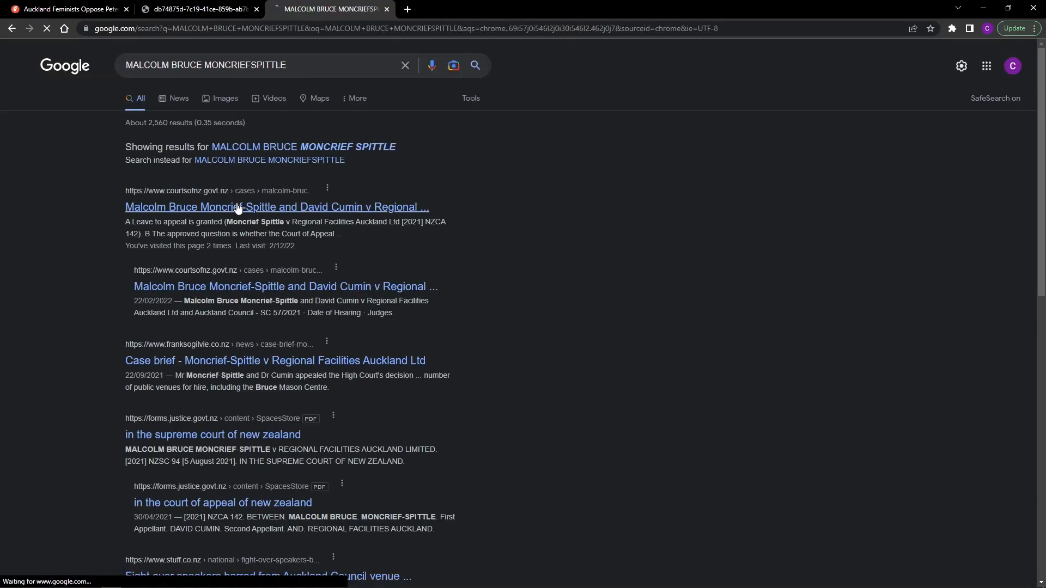
{"action": "left_click", "coordinate": [276, 207]}
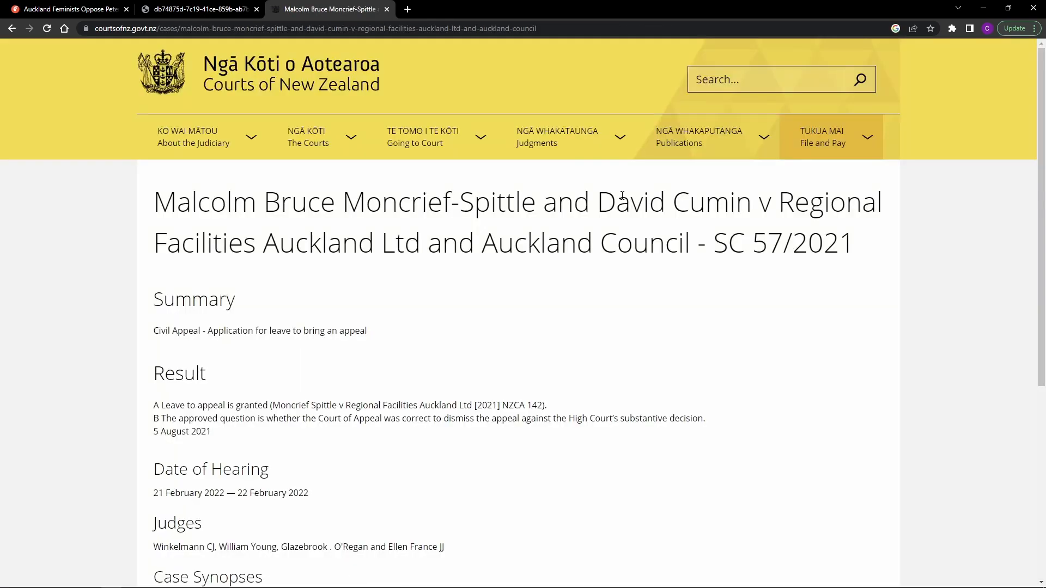
{"action": "scroll", "scroll_direction": "down", "scroll_amount": 3}
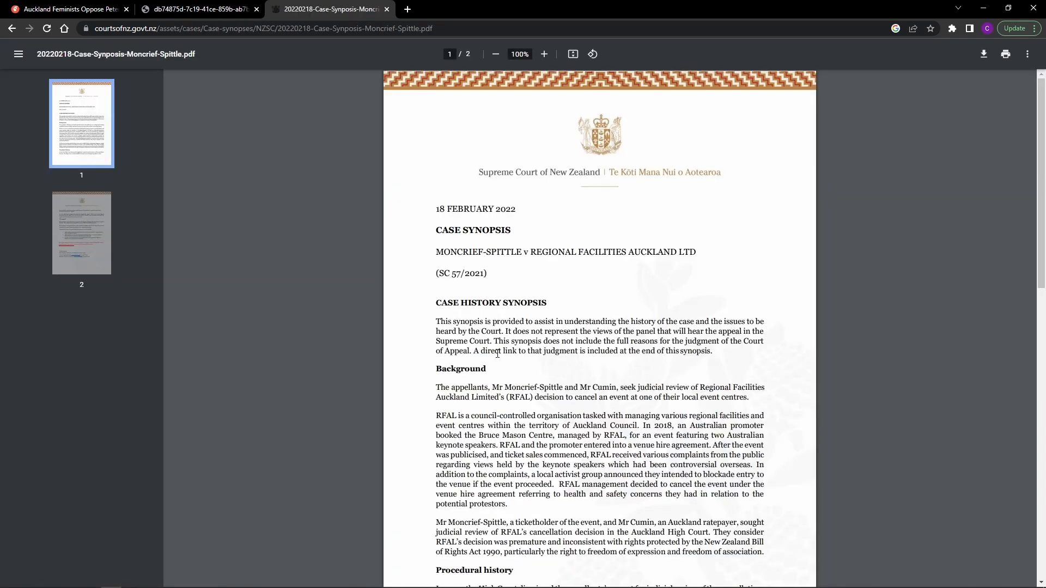
{"action": "scroll", "scroll_direction": "down", "scroll_amount": 3}
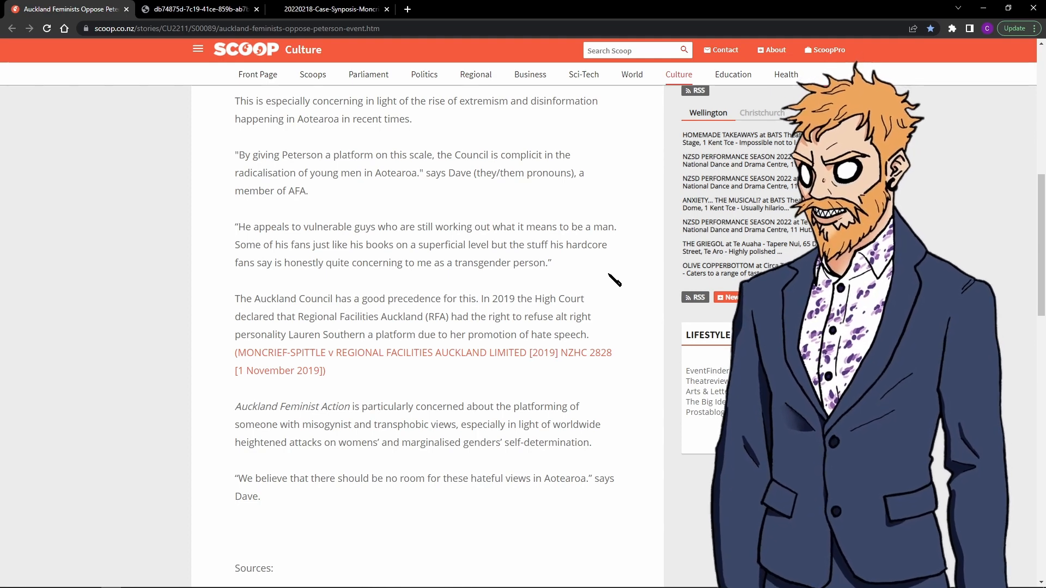
Scroll the Scoop article past the High Court judgment reference.
{"action": "scroll", "scroll_direction": "down", "scroll_amount": 3}
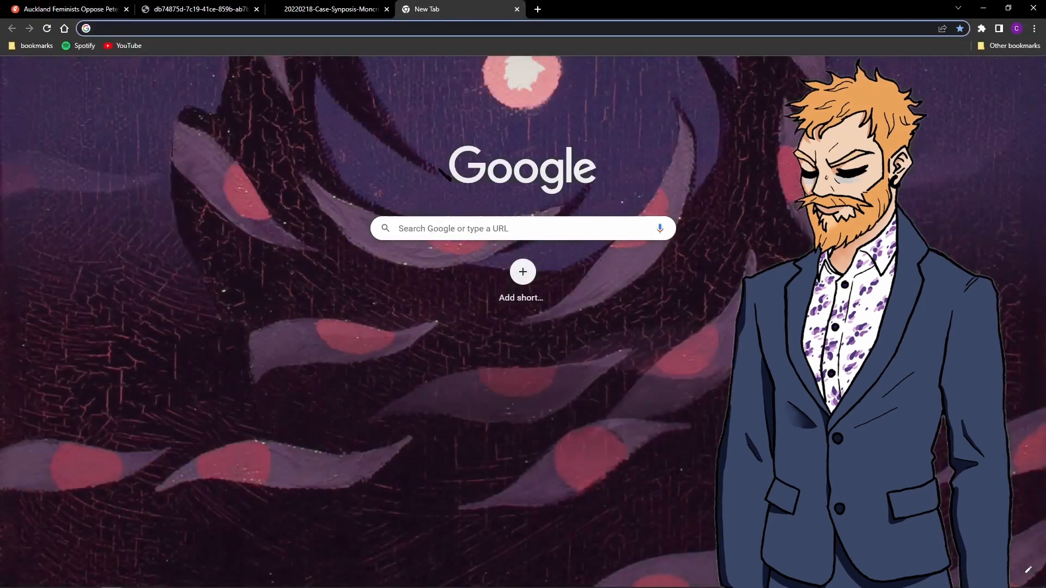
Search Google for 'Self determination', then return to the Scoop press release tab.
{"action": "type", "text": "s"}
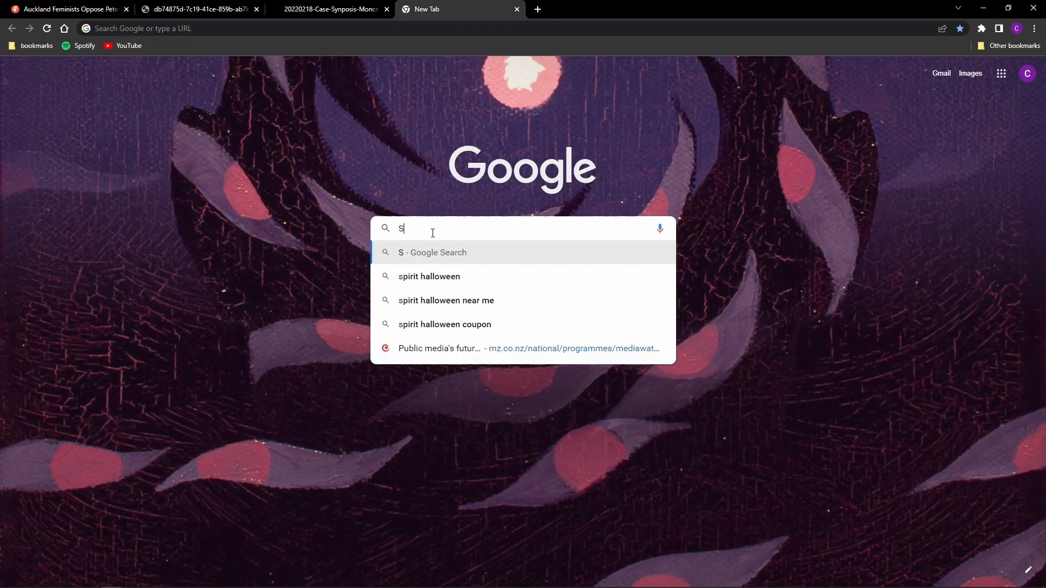
{"action": "type", "text": "Self determination"}
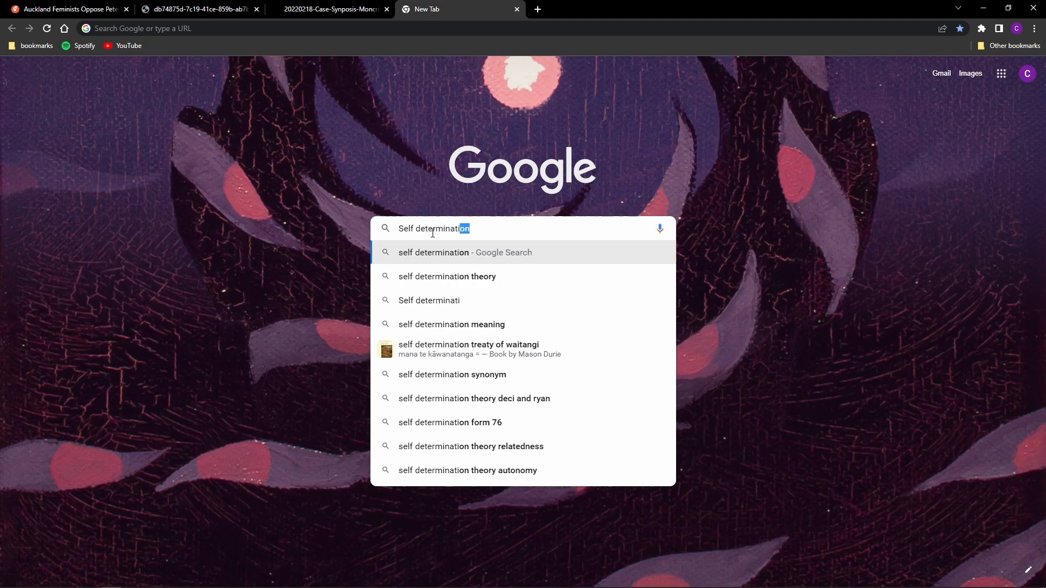
{"action": "left_click", "coordinate": [452, 277]}
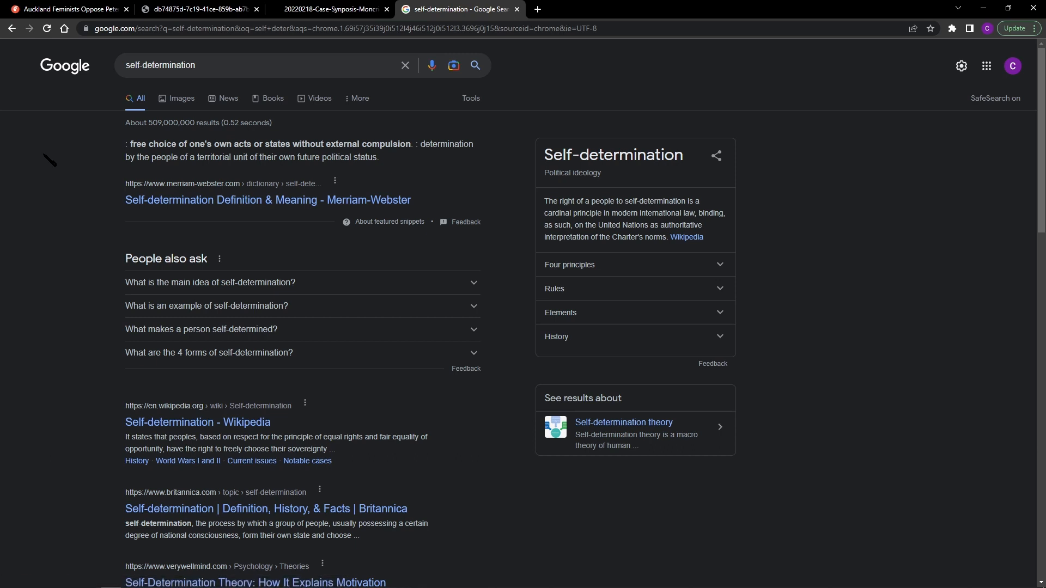
{"action": "left_click", "coordinate": [67, 9]}
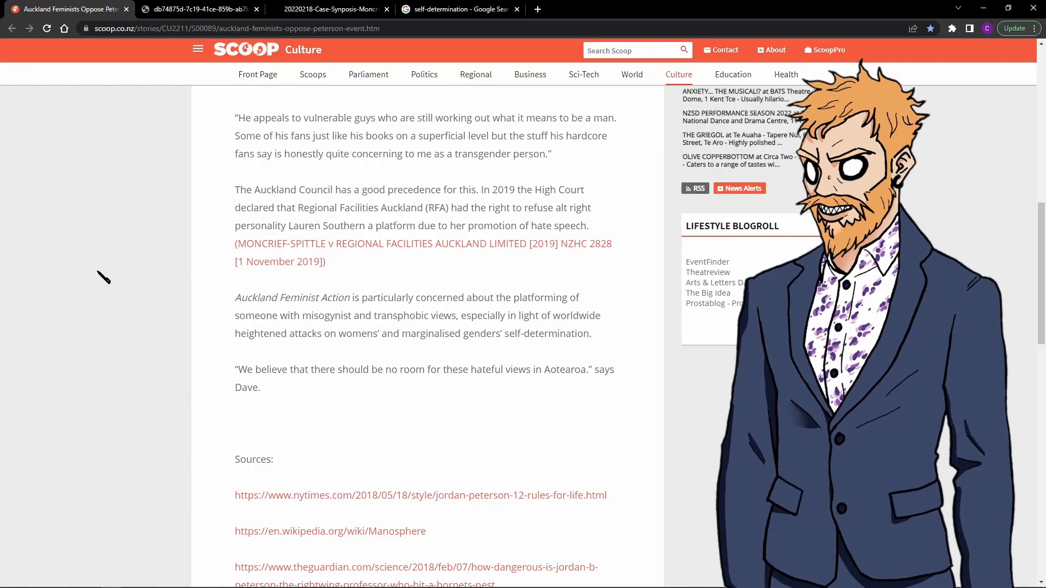